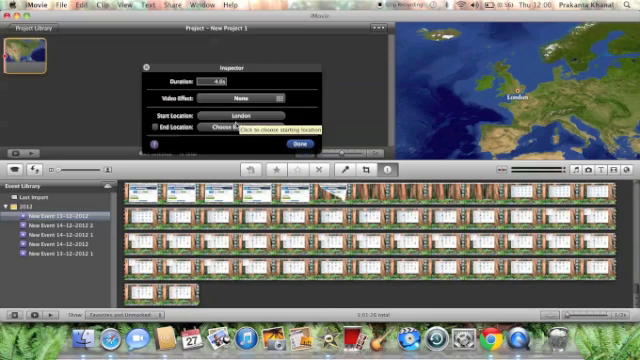
# Search 'paris' and set Paris, France as the travel map's end location.
pyautogui.click(244, 128)
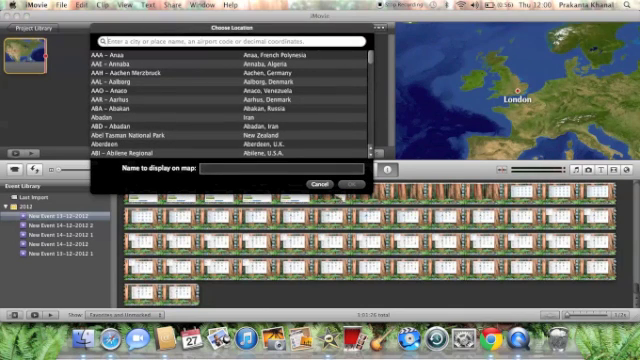
pyautogui.write('paris')
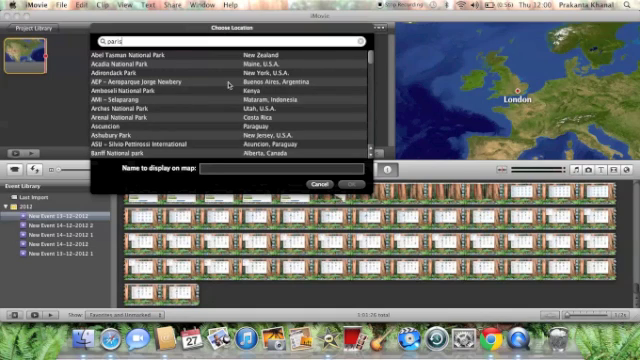
pyautogui.write('paris')
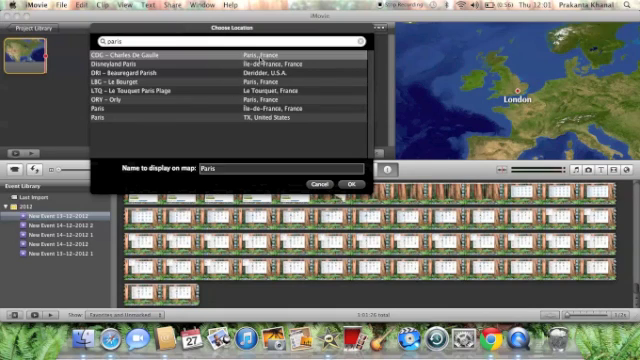
pyautogui.click(350, 184)
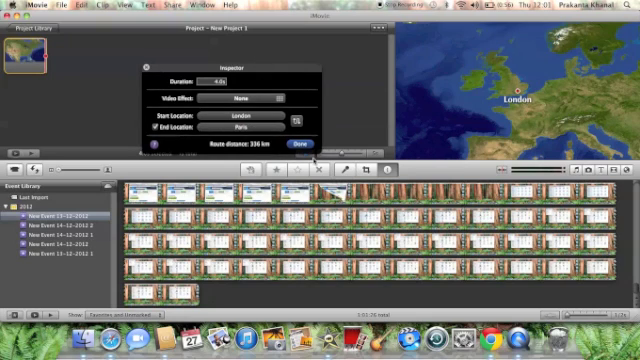
pyautogui.click(296, 140)
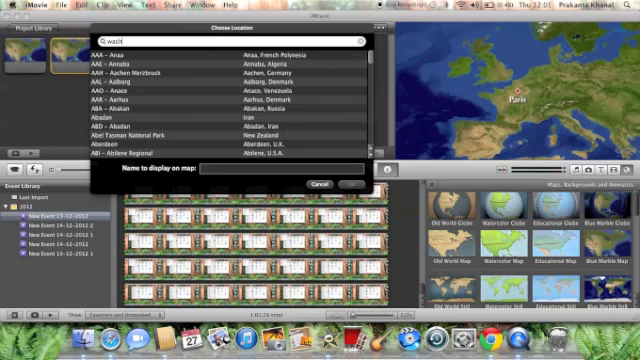
# Search 'washington' for the second map's destination and set the animation duration to 6.0 seconds.
pyautogui.write('washington')
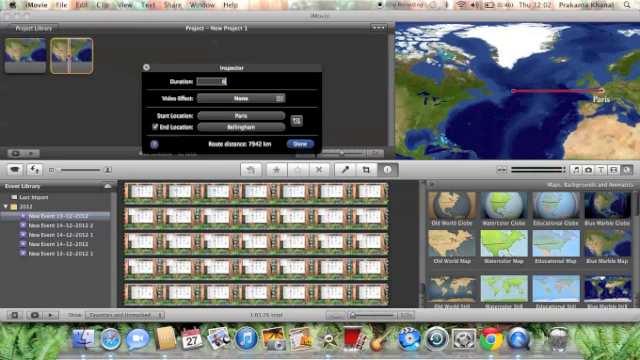
pyautogui.write('6.0')
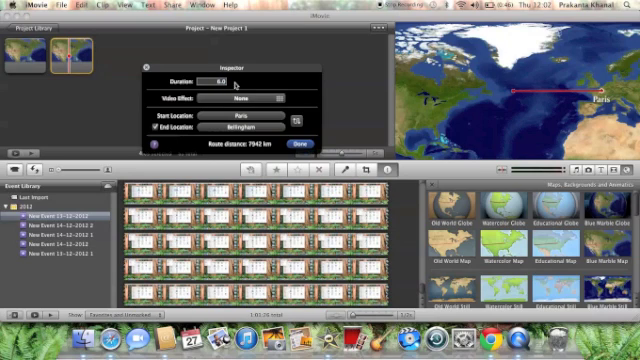